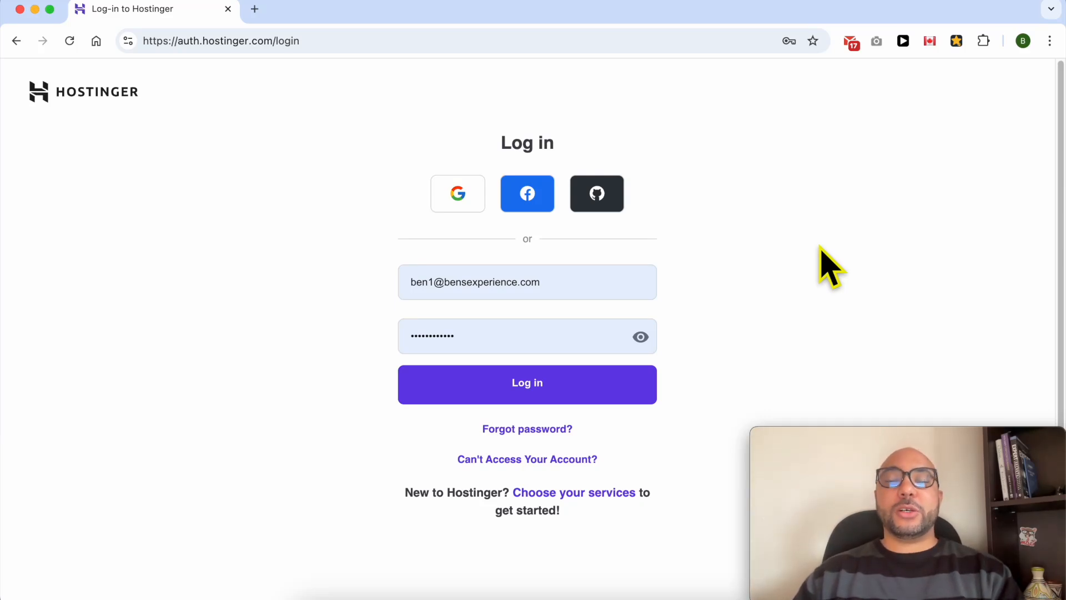
mouse_move(782, 266)
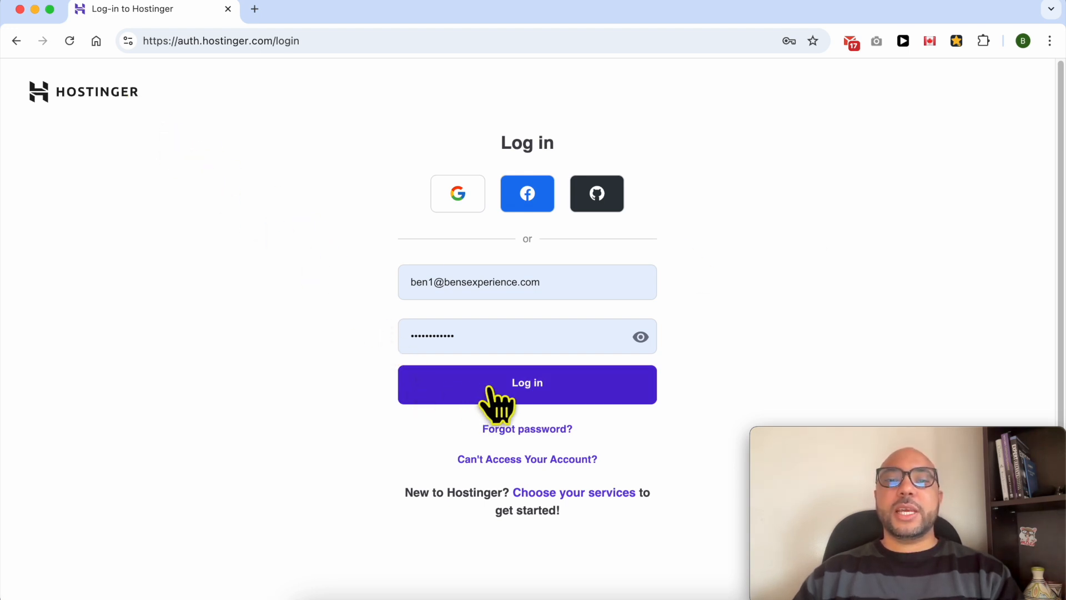
- Log in to the Hostinger account with the saved credentials to reach the hPanel dashboard
left_click(526, 383)
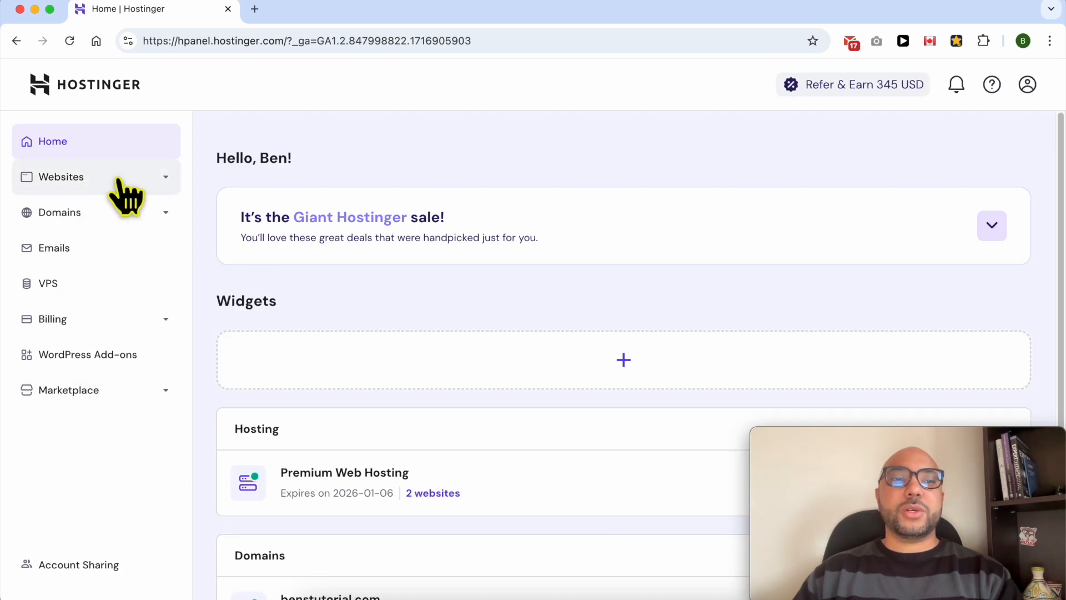
- Show the websites list and open the builder site on its temporary domain in the Website Builder editor
left_click(61, 176)
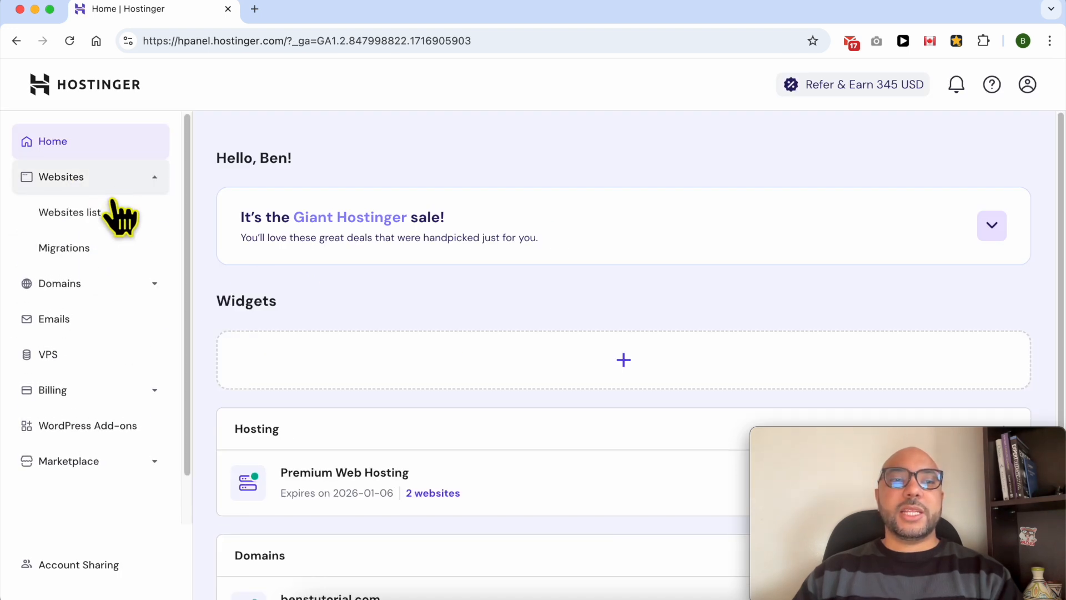
left_click(69, 211)
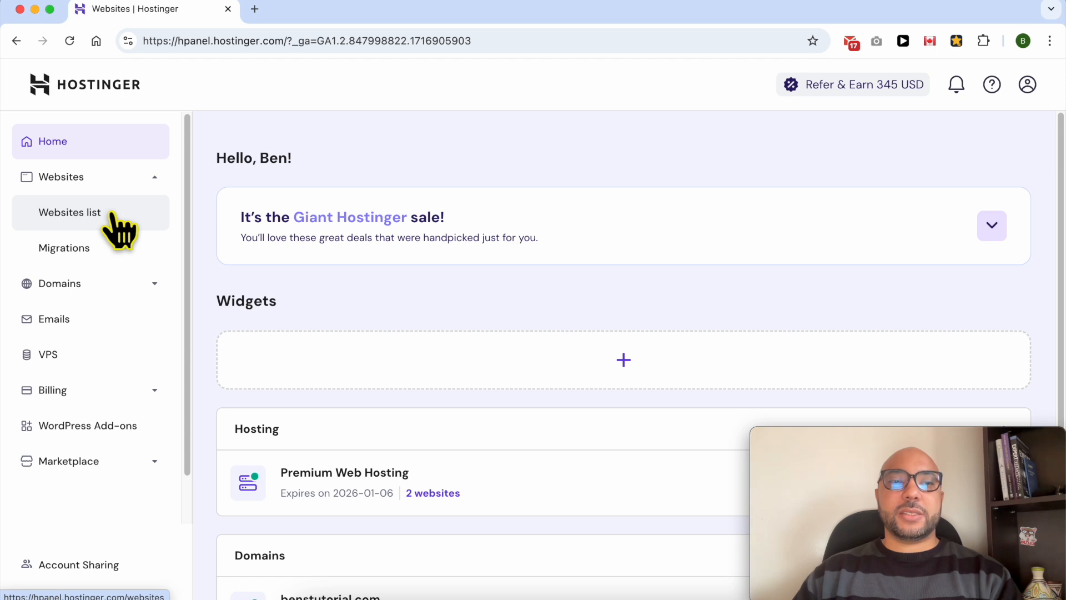
left_click(69, 211)
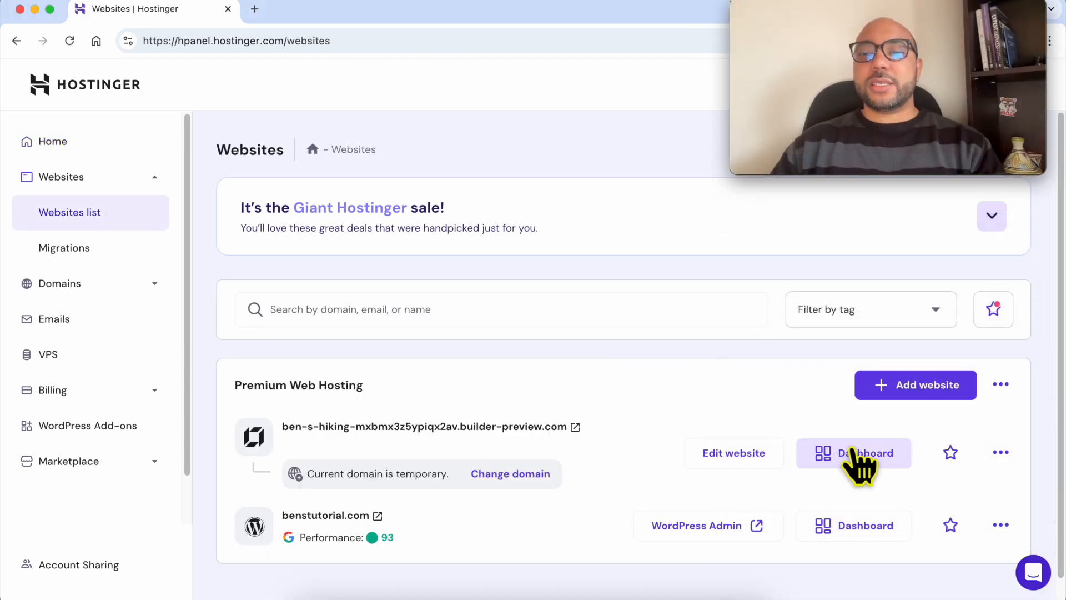
mouse_move(740, 407)
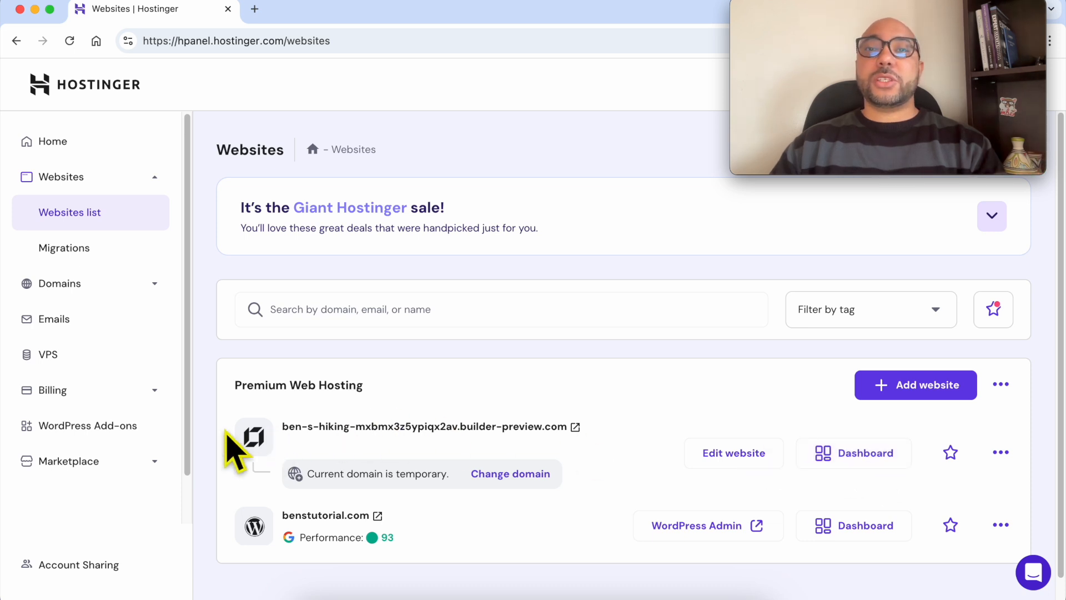
mouse_move(373, 525)
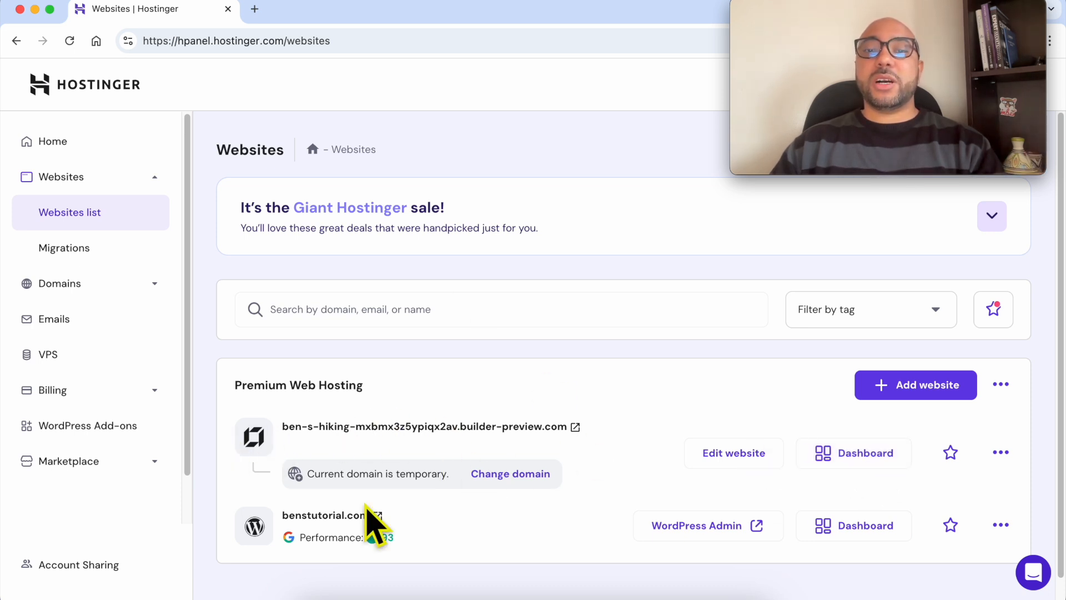
mouse_move(452, 547)
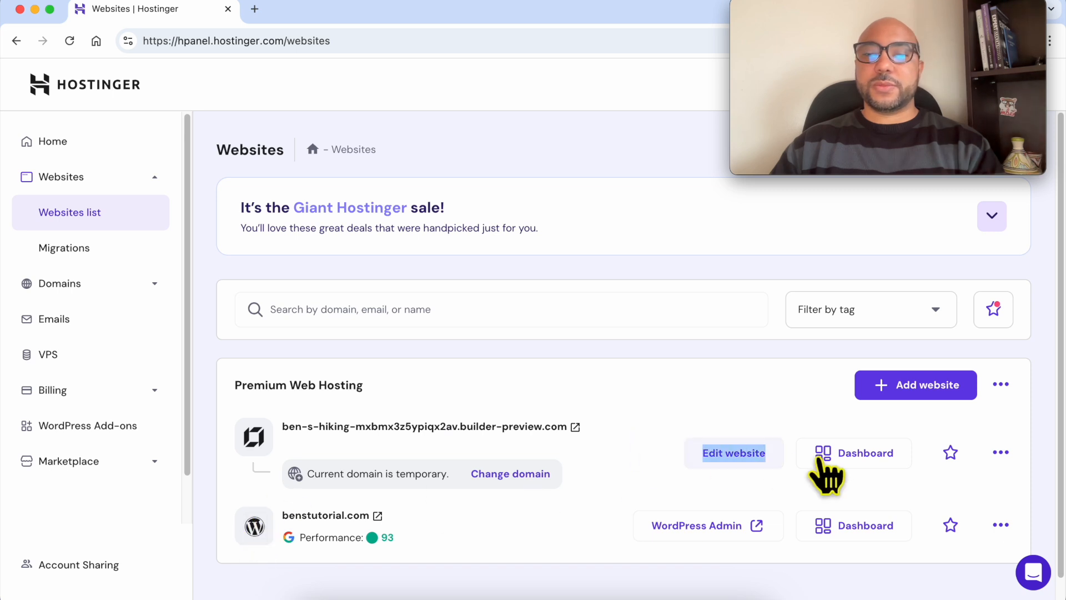
left_click(853, 453)
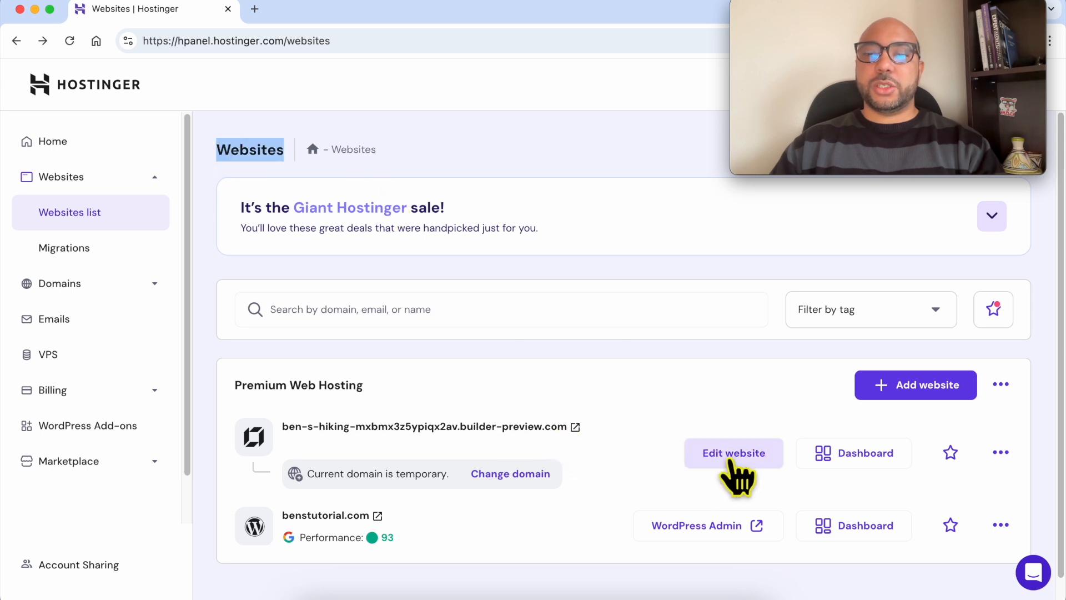
left_click(733, 453)
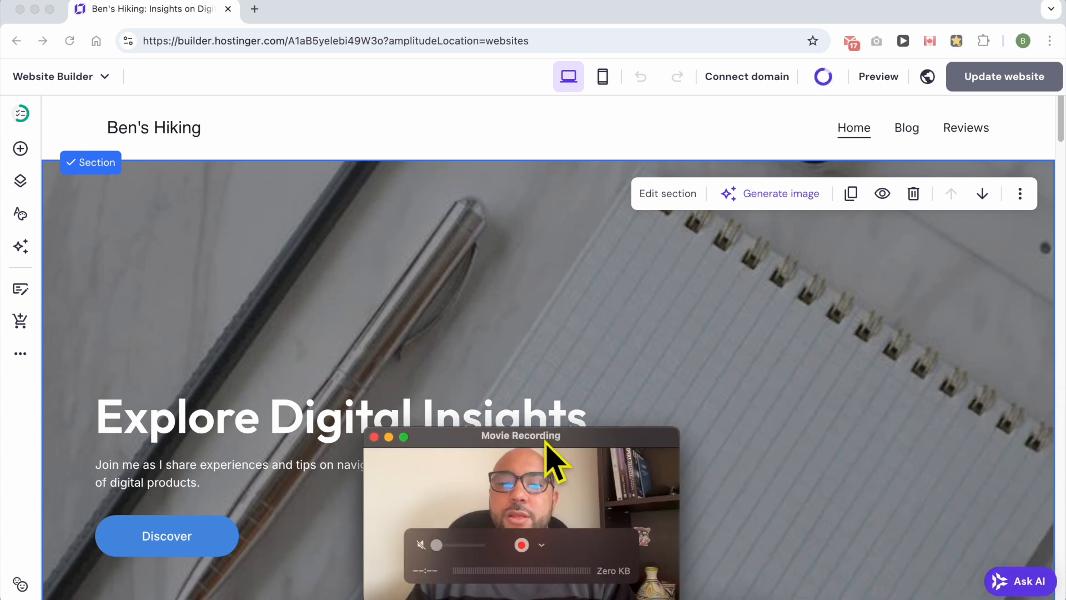
- Preview the site on its temporary domain in a new tab, then start connecting a domain via Get domain
left_click(746, 77)
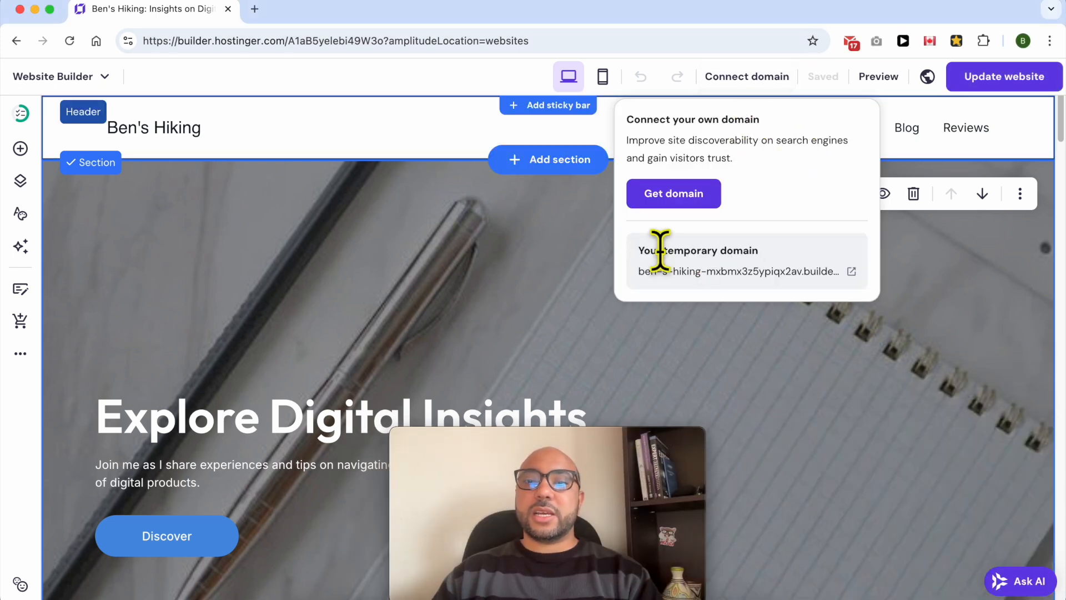
left_click_drag(657, 250, 747, 250)
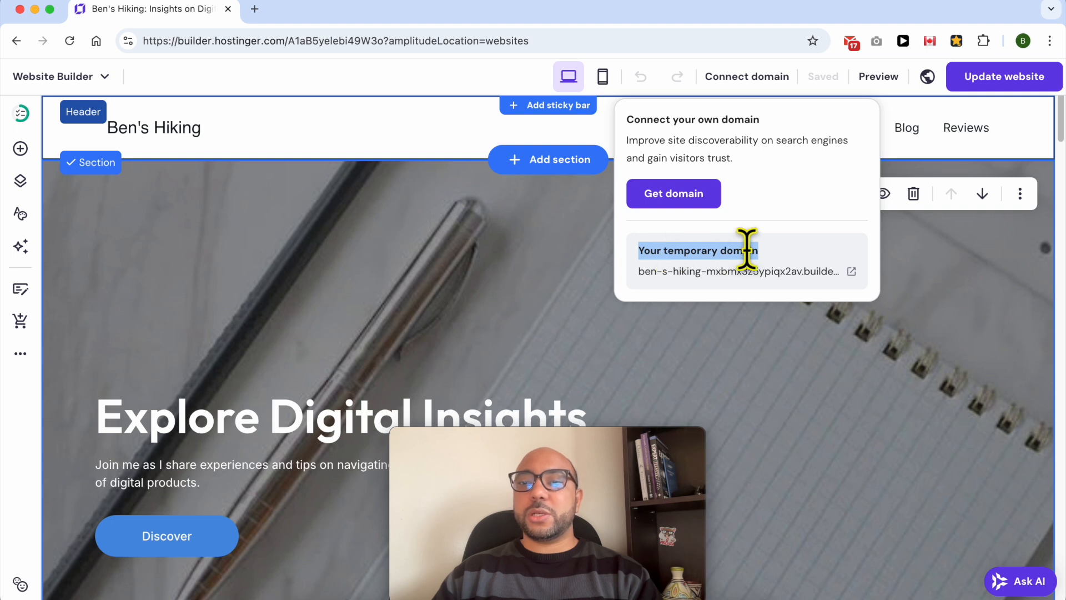
left_click(851, 271)
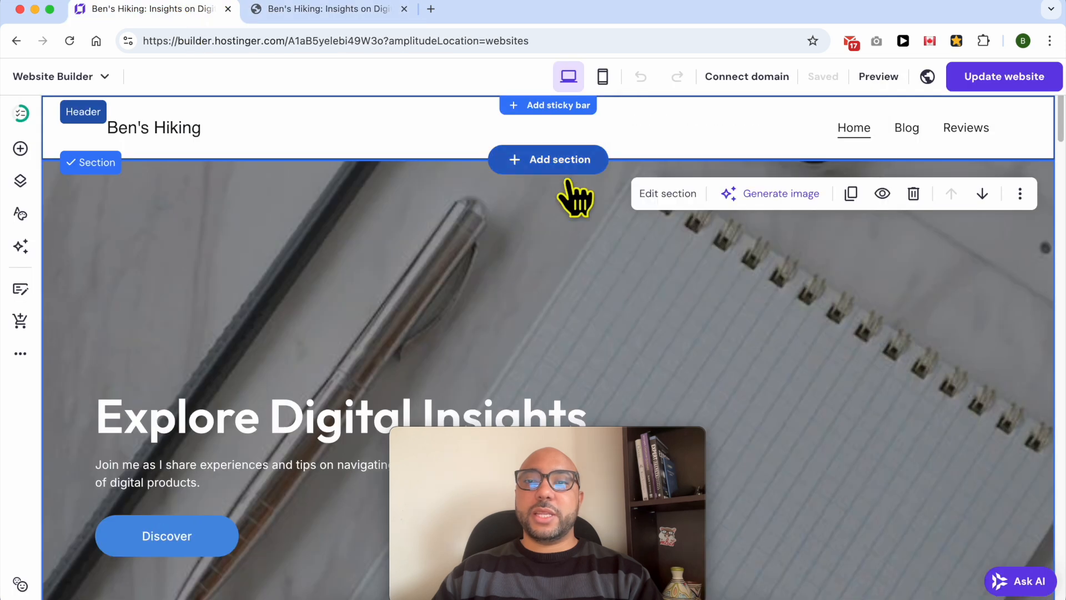
mouse_move(660, 241)
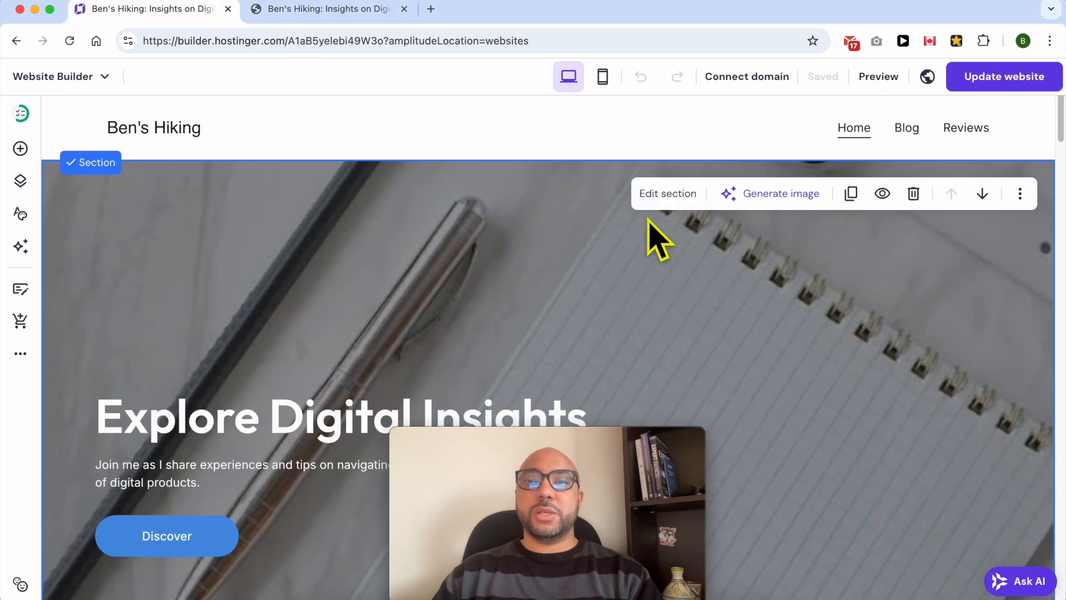
left_click(746, 76)
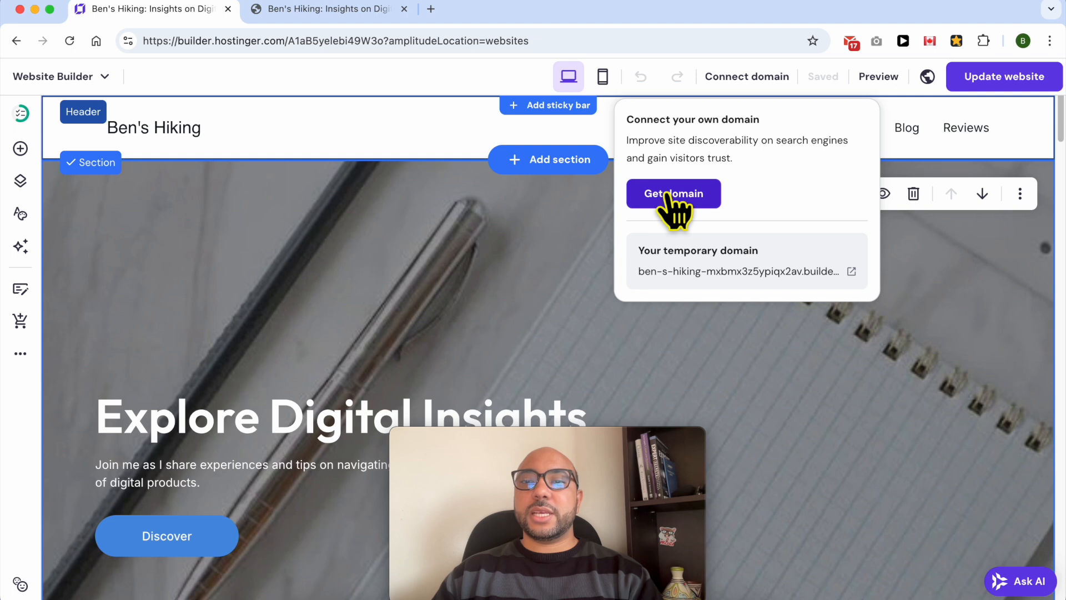
left_click(672, 193)
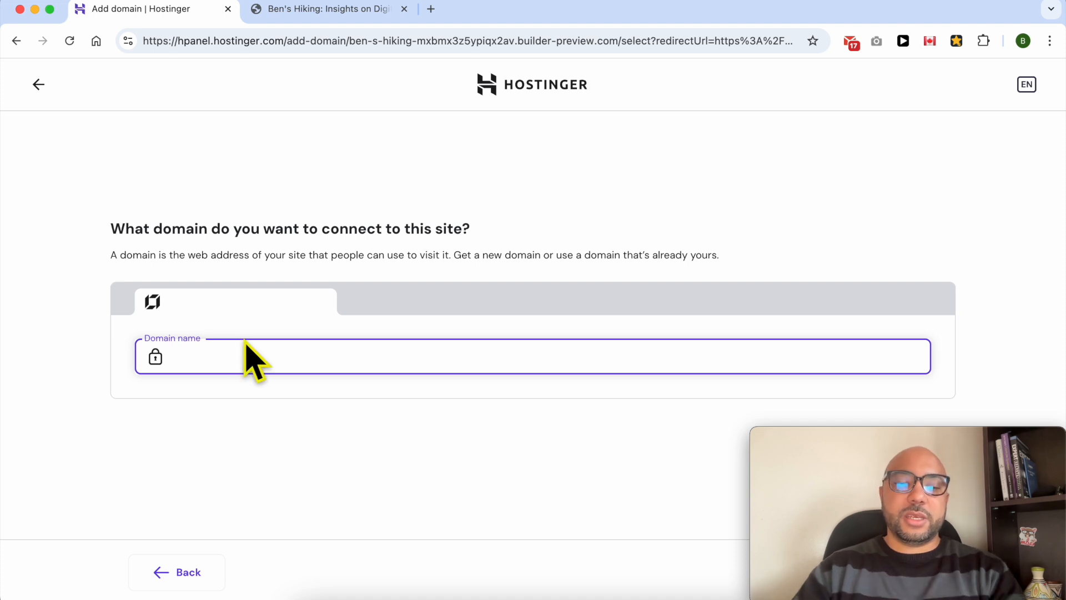
- Enter 'bens', choose benstutorial.com from the suggestions and continue to the confirmation
type("benstutorial.com")
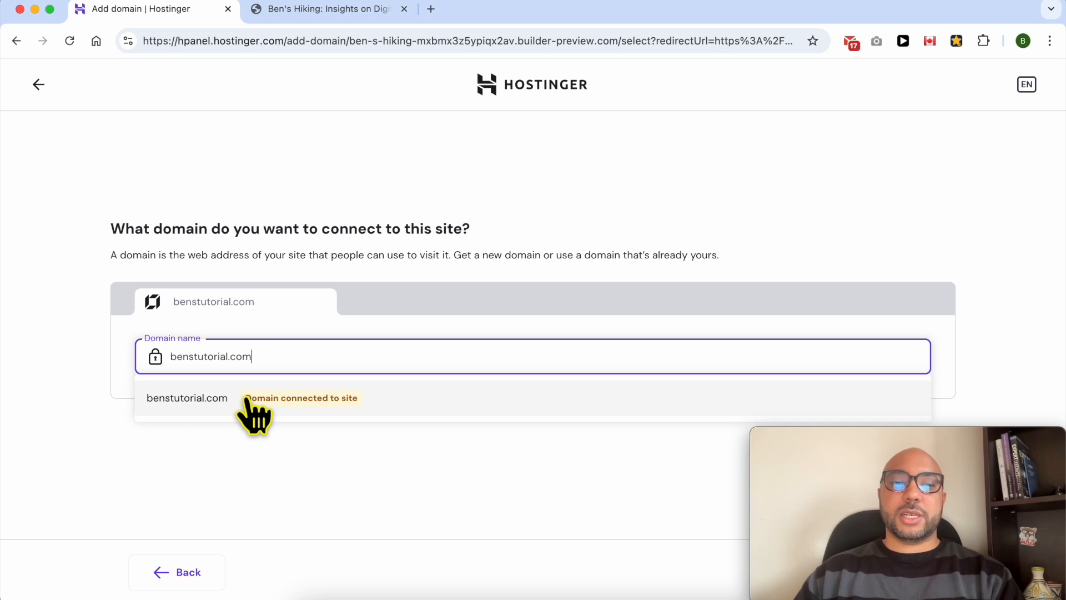
left_click(186, 397)
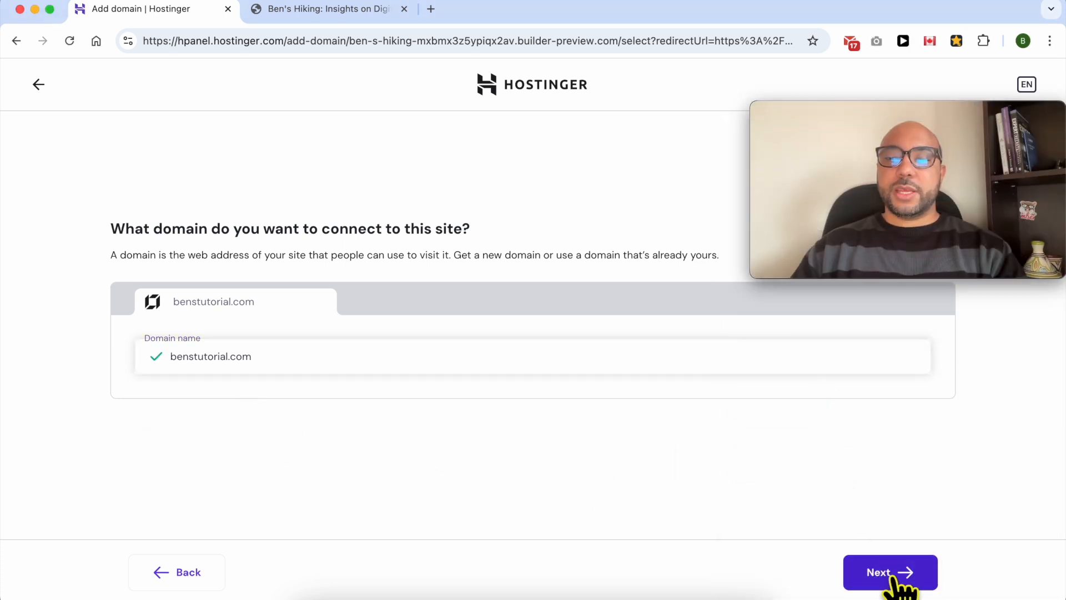
left_click(890, 572)
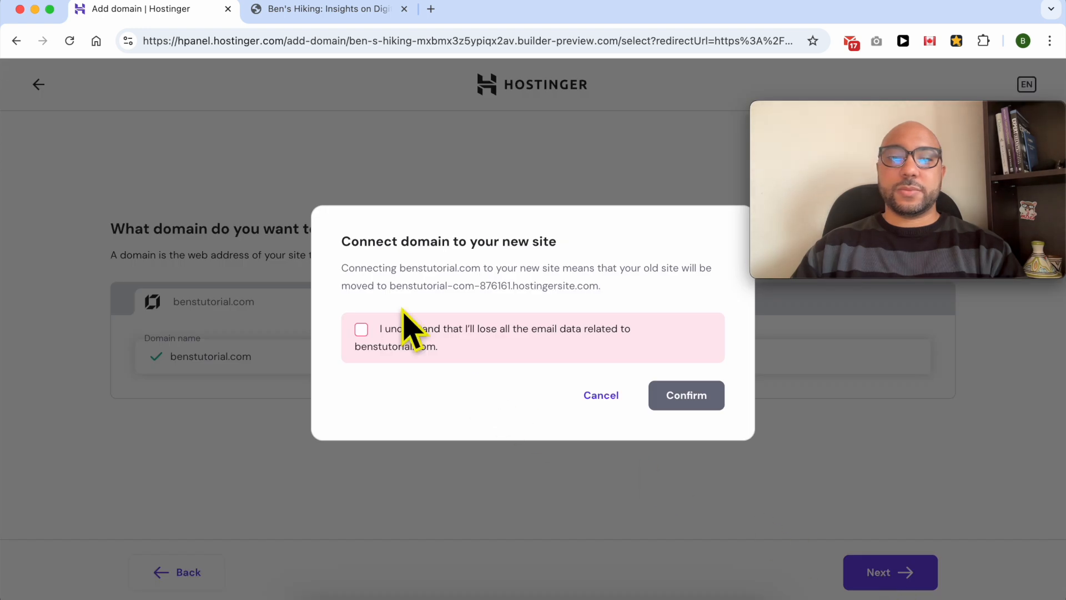
- Acknowledge losing benstutorial.com email data, confirm the connection and continue once it finishes
left_click_drag(399, 268, 517, 267)
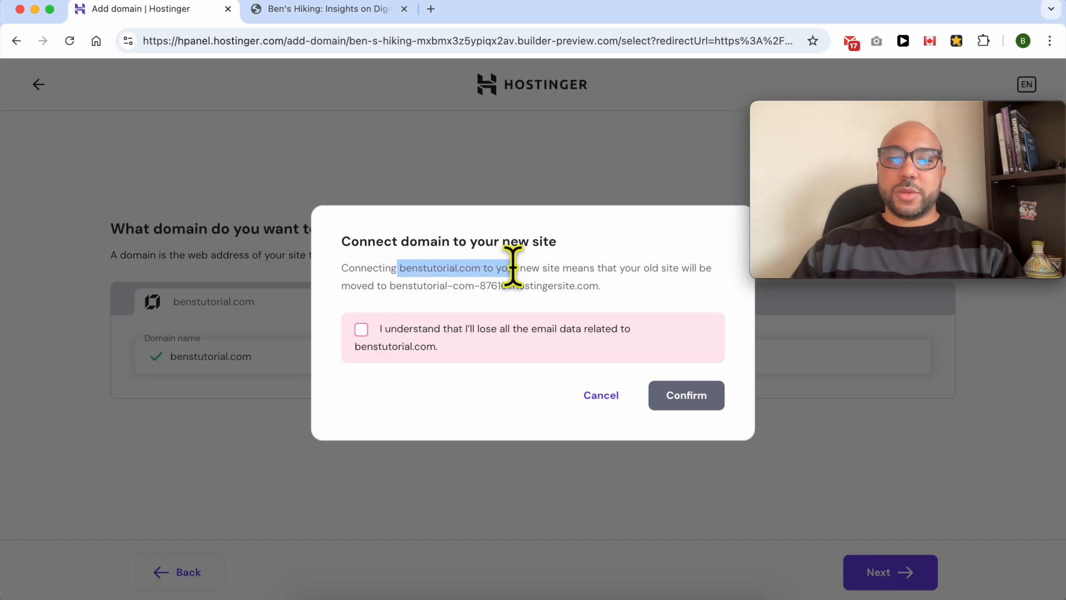
left_click_drag(500, 267, 635, 267)
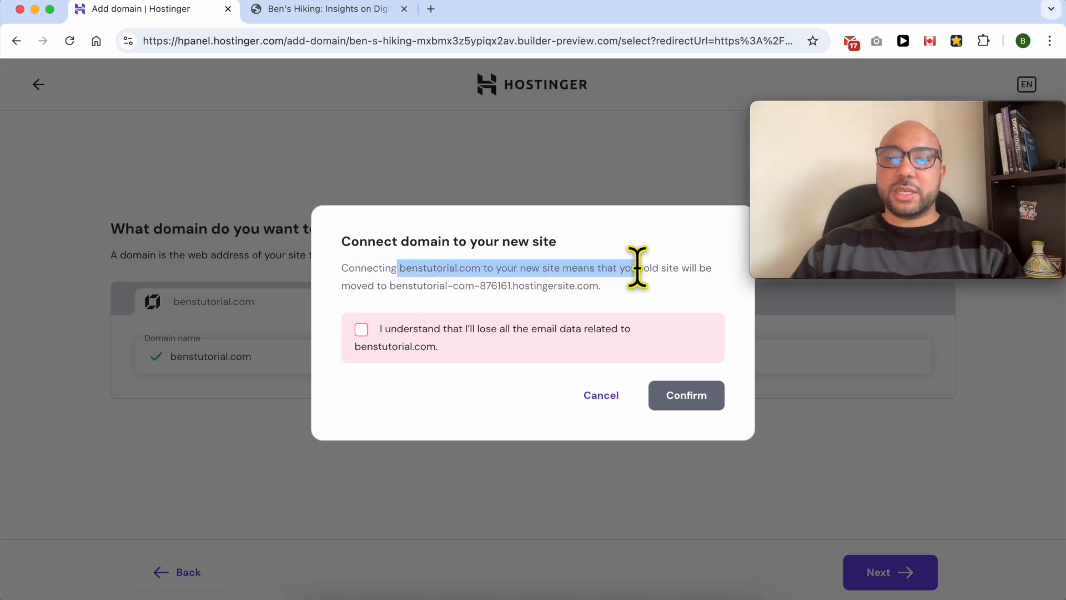
left_click_drag(635, 267, 455, 286)
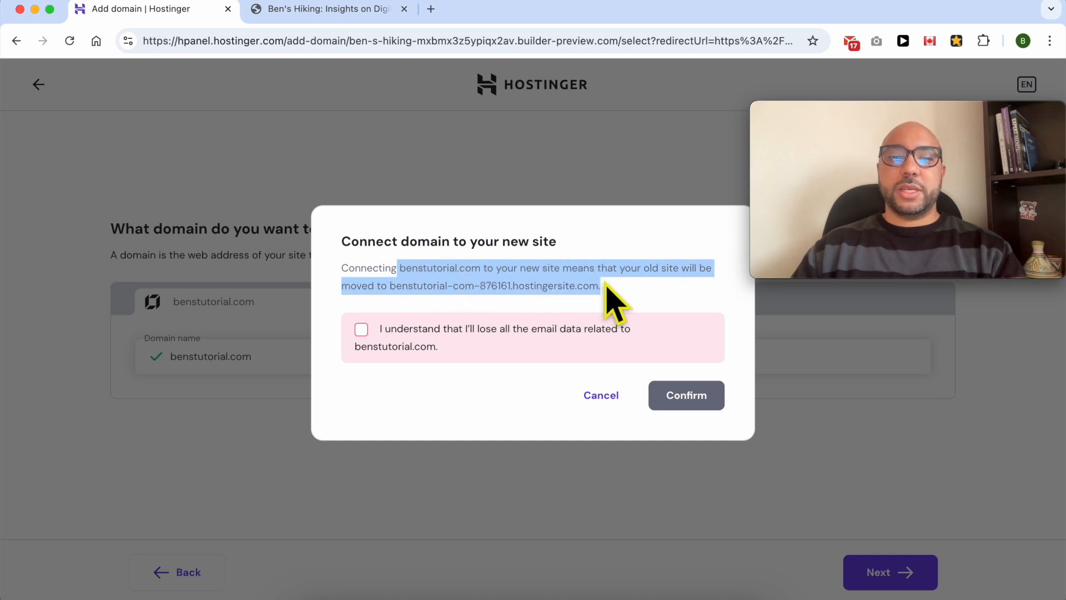
left_click(361, 329)
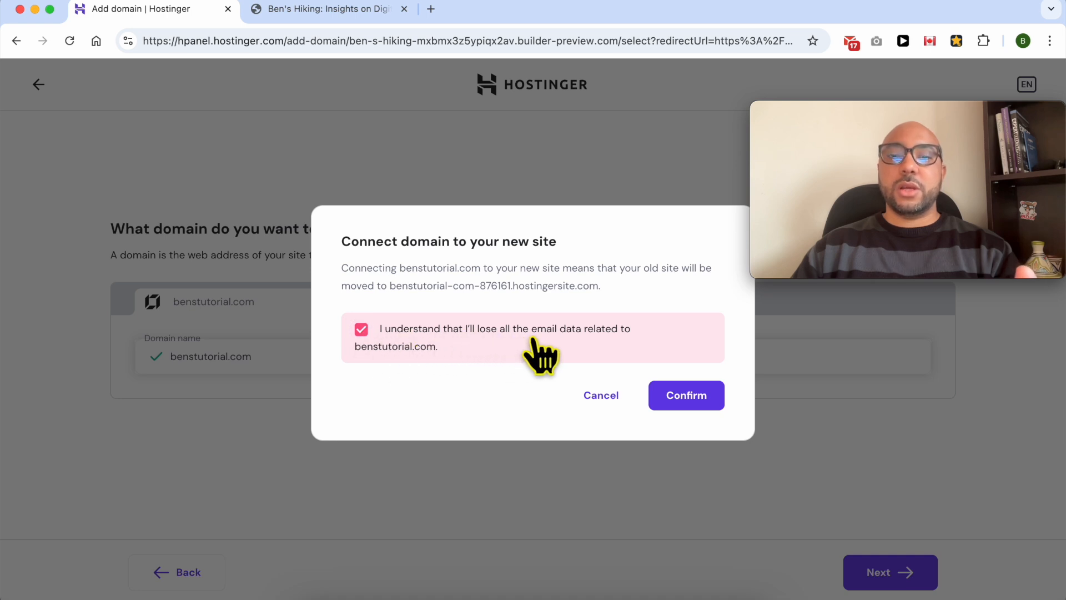
mouse_move(445, 387)
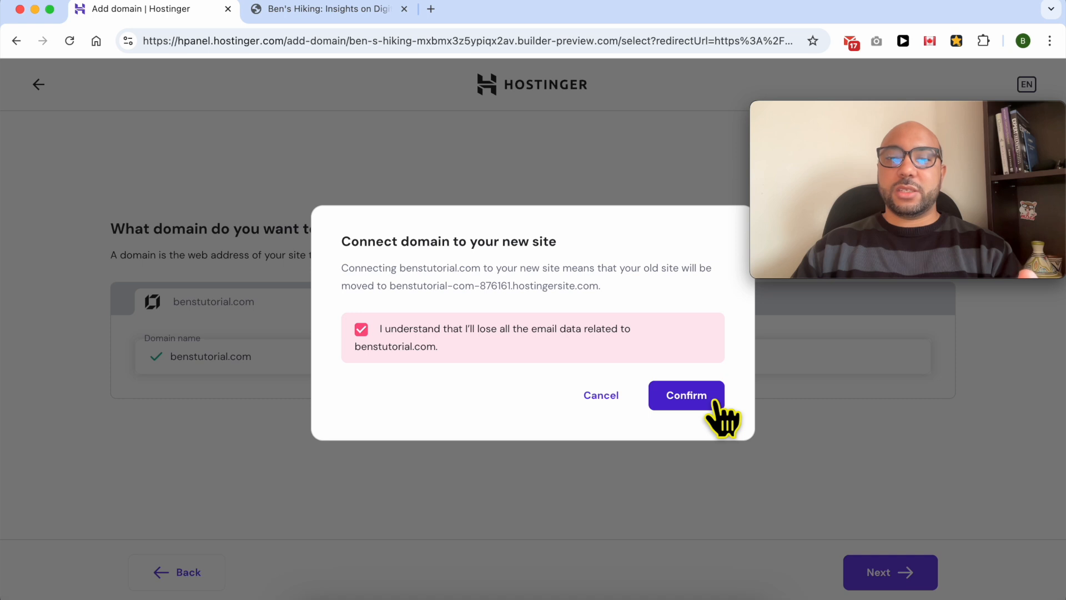
left_click(686, 395)
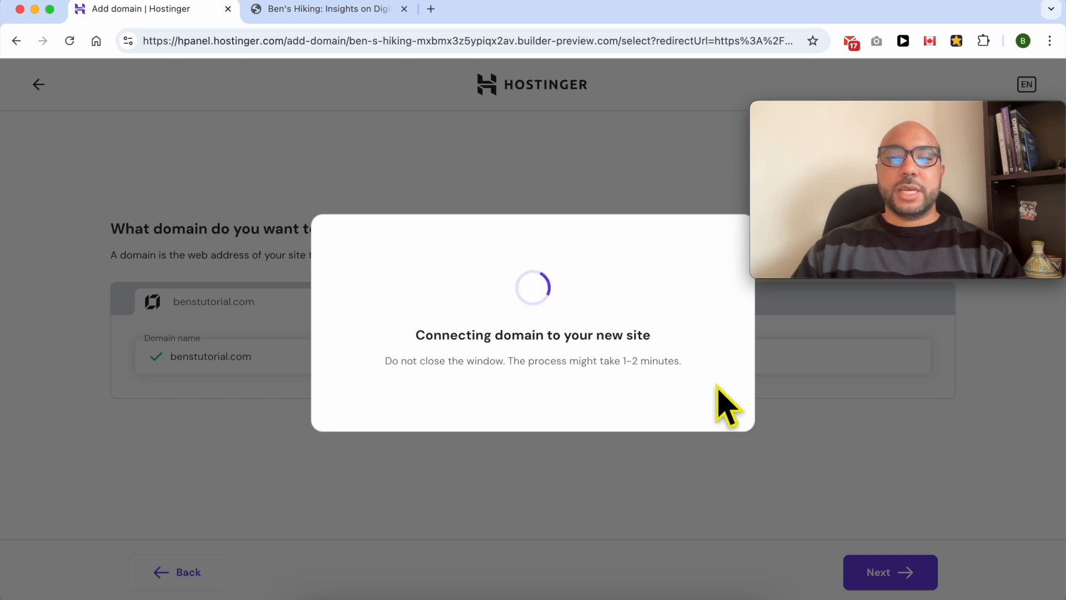
mouse_move(384, 391)
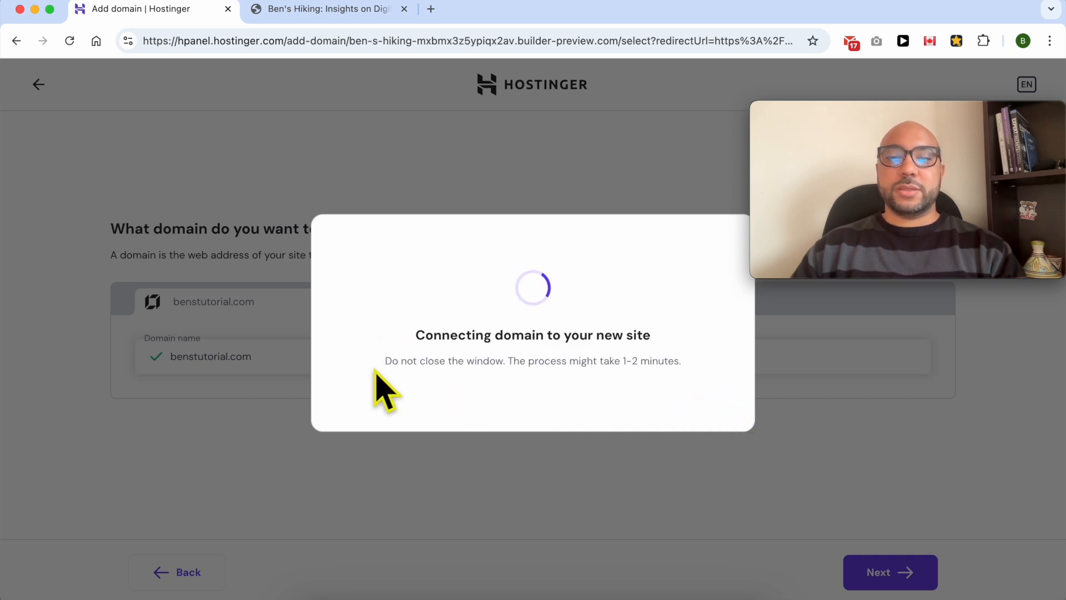
left_click_drag(386, 360, 506, 360)
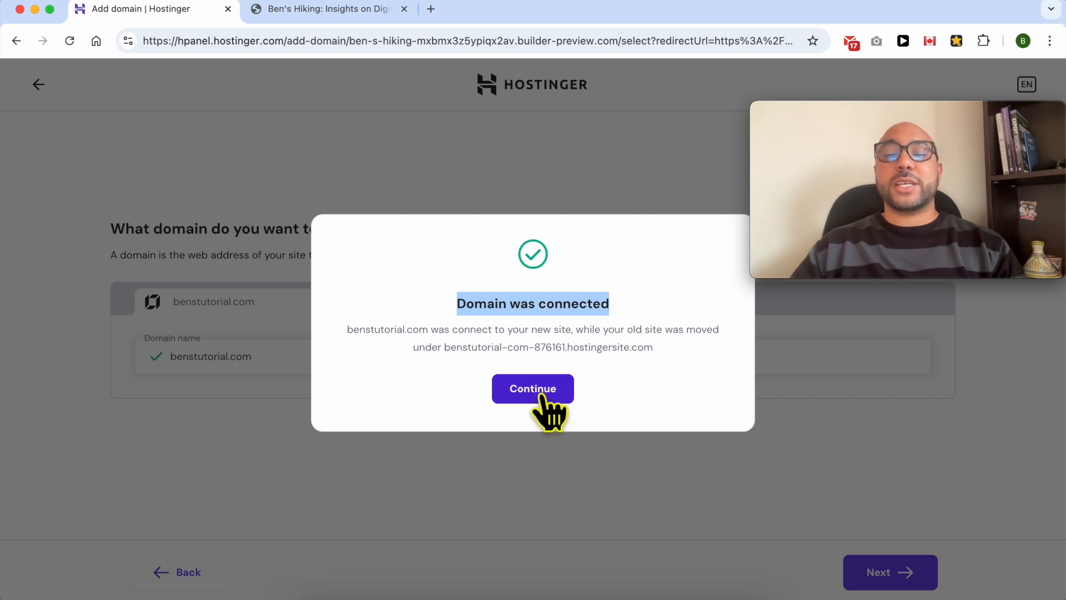
left_click(532, 388)
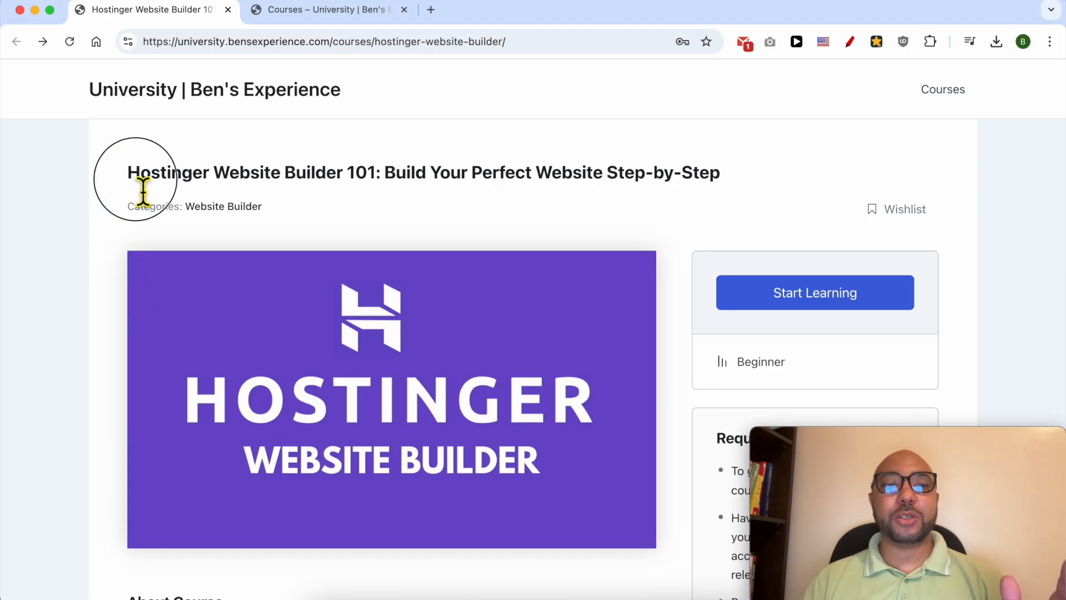
- Browse the Hostinger Website Builder 101 course, expanding the Website Setup and Content Creation lesson sections
left_click_drag(128, 172, 346, 172)
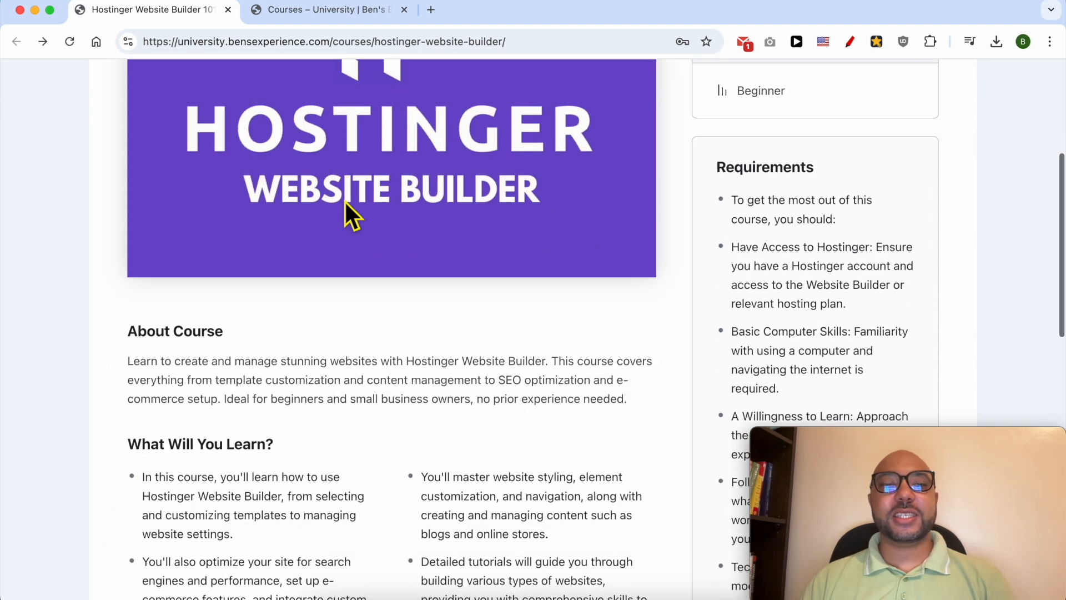
scroll("down", 3)
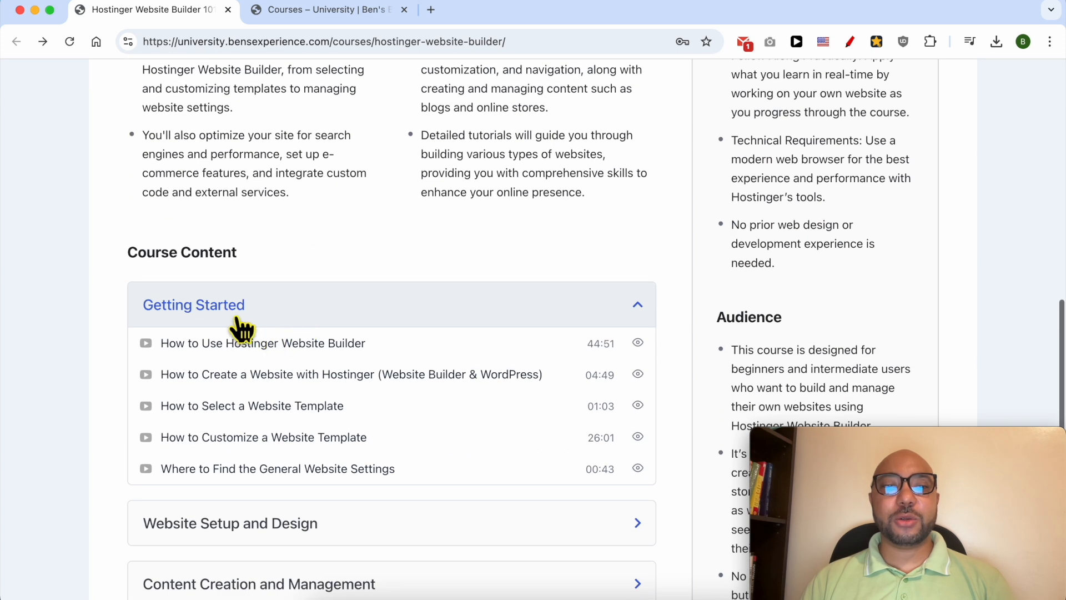
scroll("down", 3)
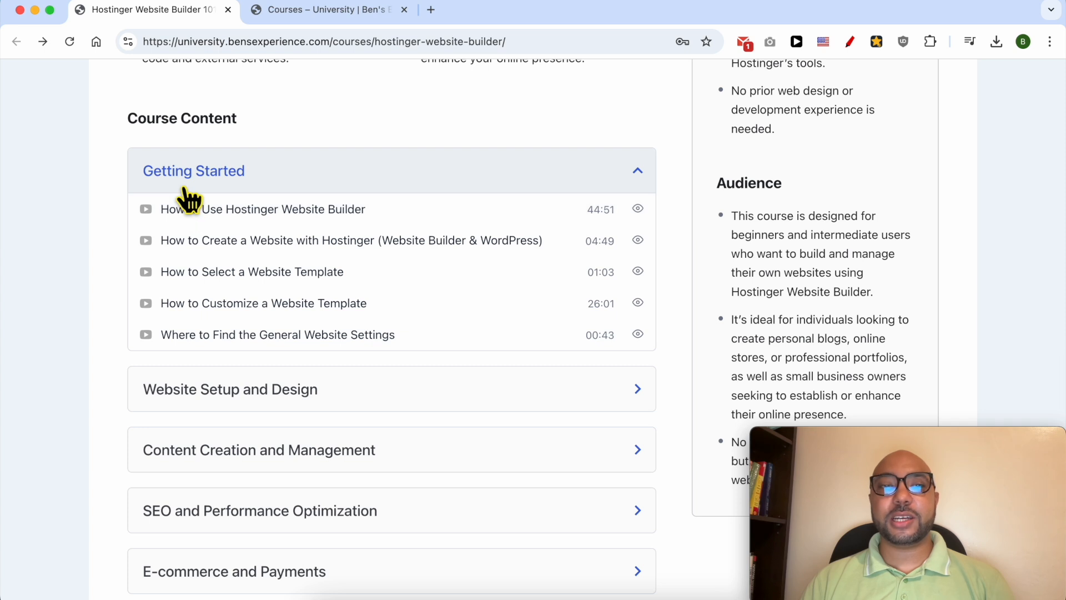
left_click(229, 388)
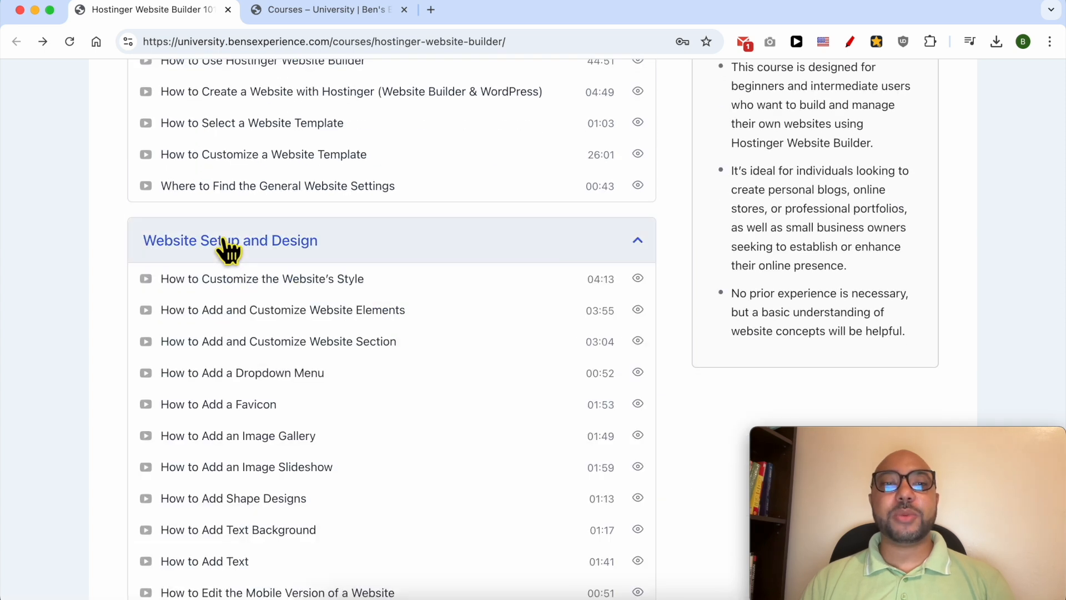
scroll("down", 3)
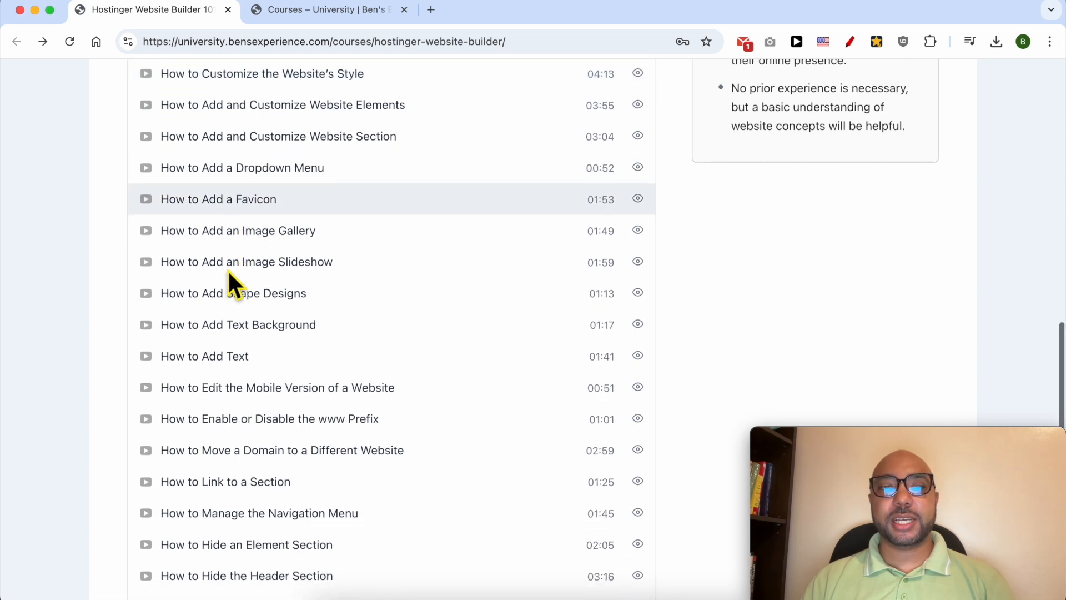
scroll("down", 3)
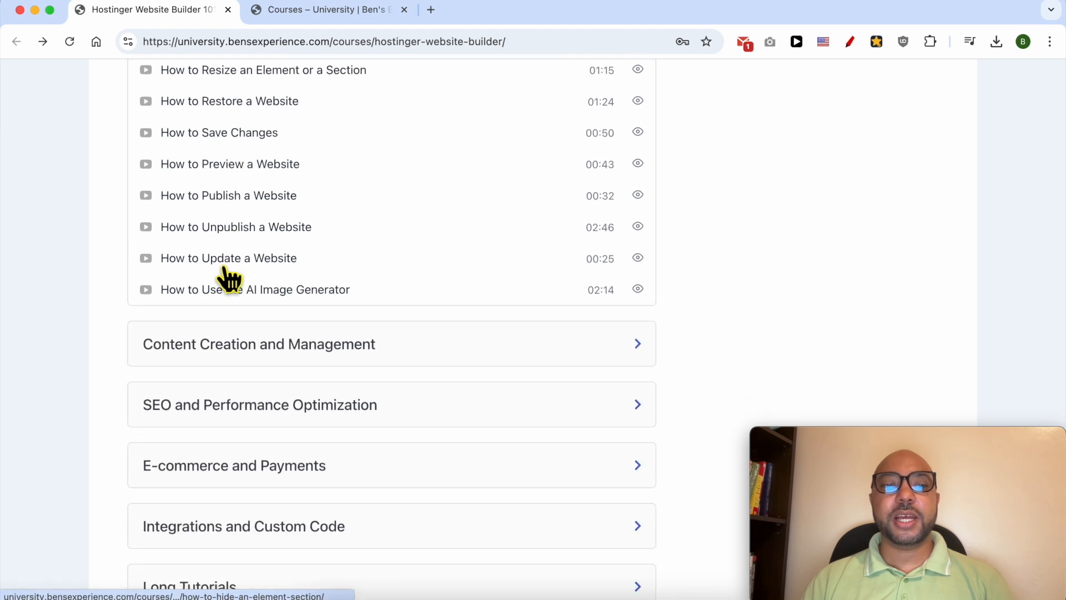
left_click(258, 343)
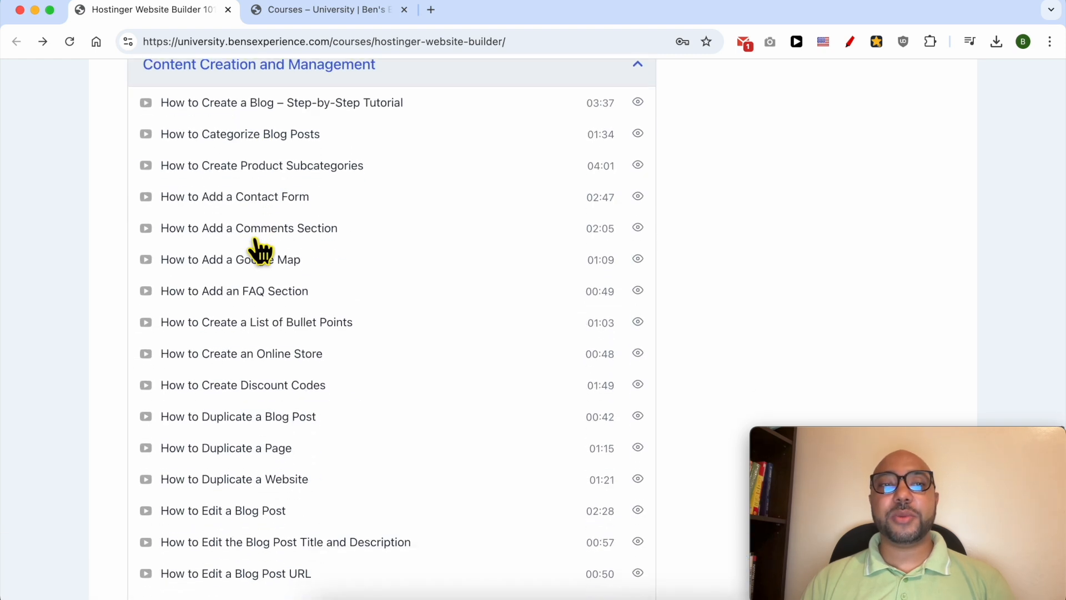
scroll("down", 3)
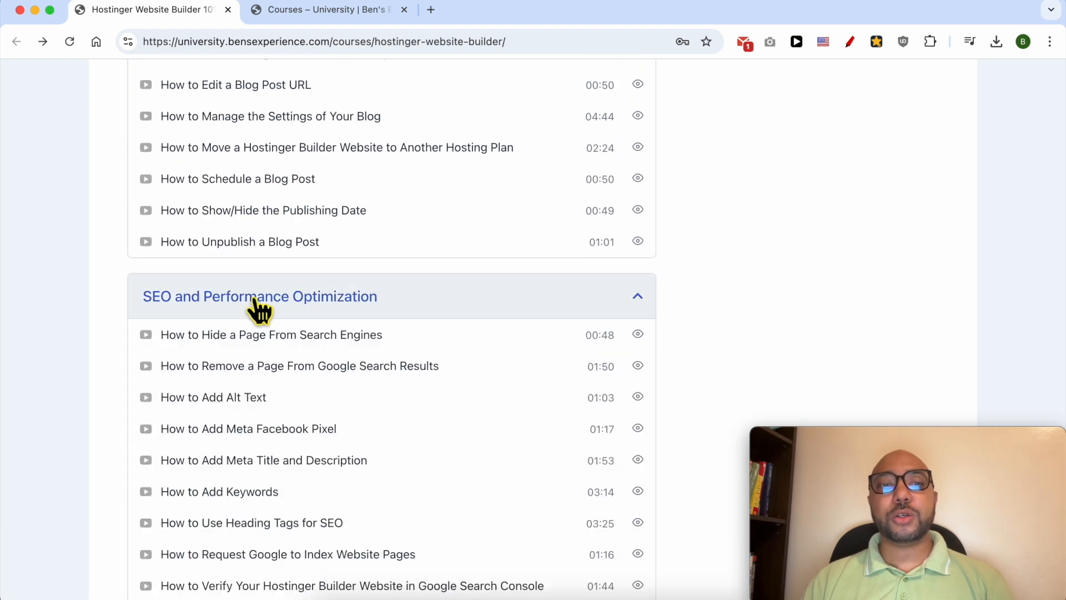
scroll("down", 3)
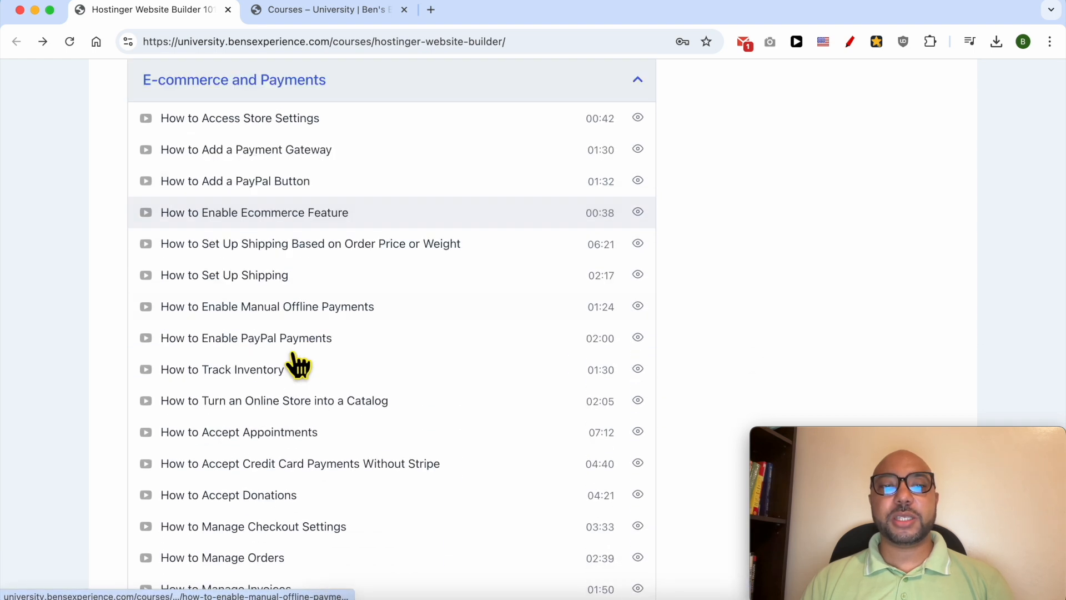
scroll("down", 3)
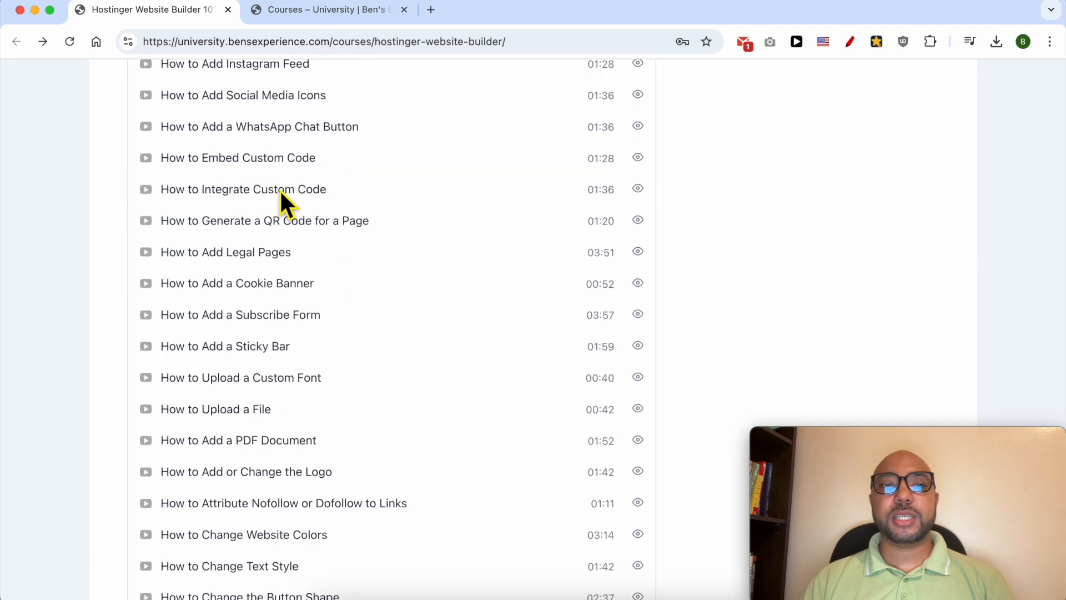
scroll("down", 3)
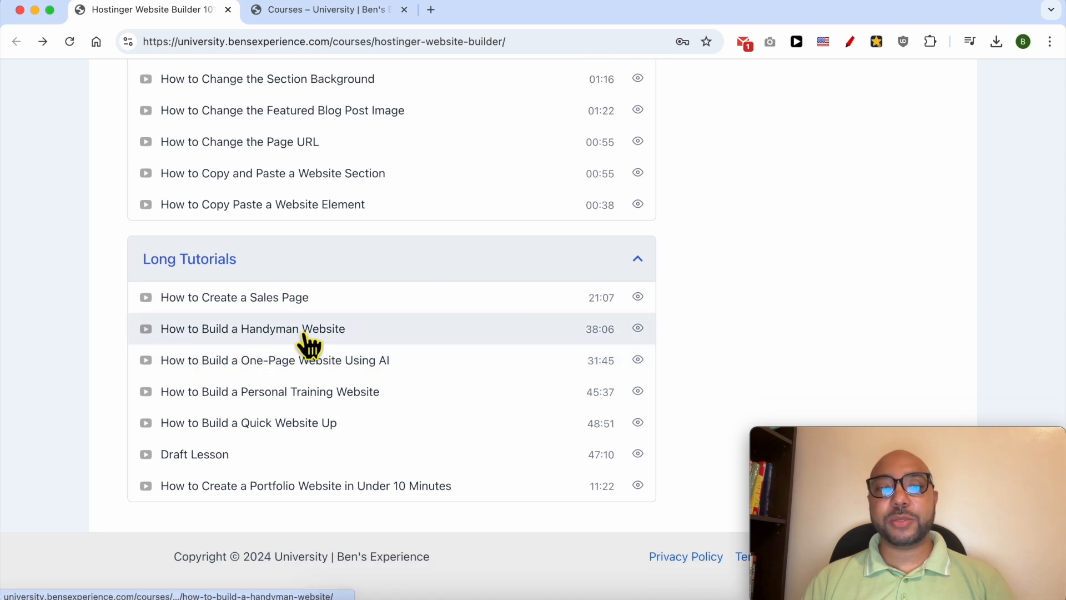
mouse_move(292, 466)
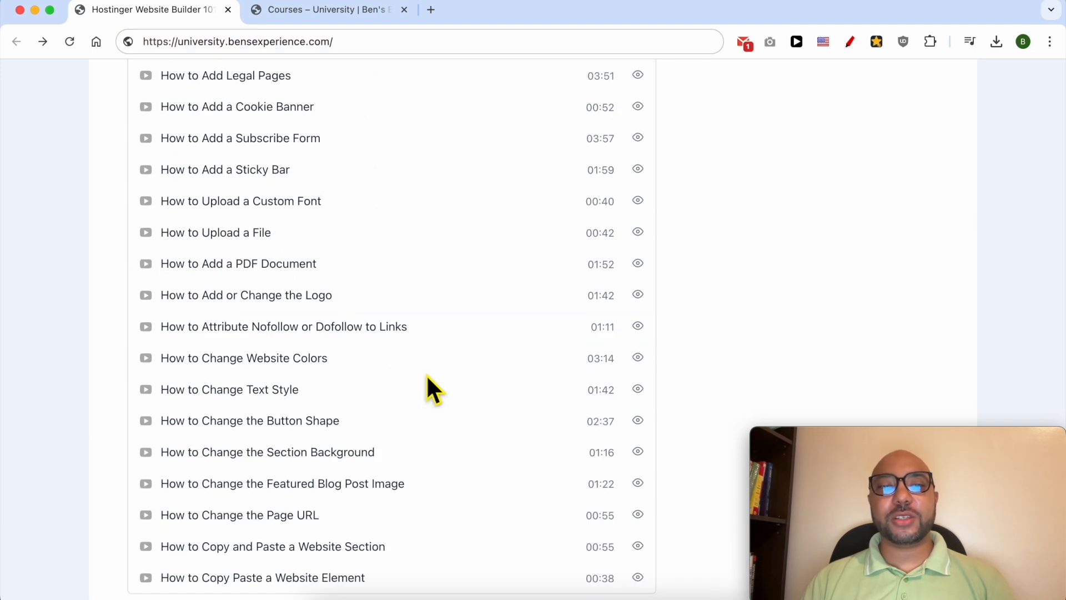
- Switch to the Courses tab listing all courses and scroll through the catalogue
left_click(326, 10)
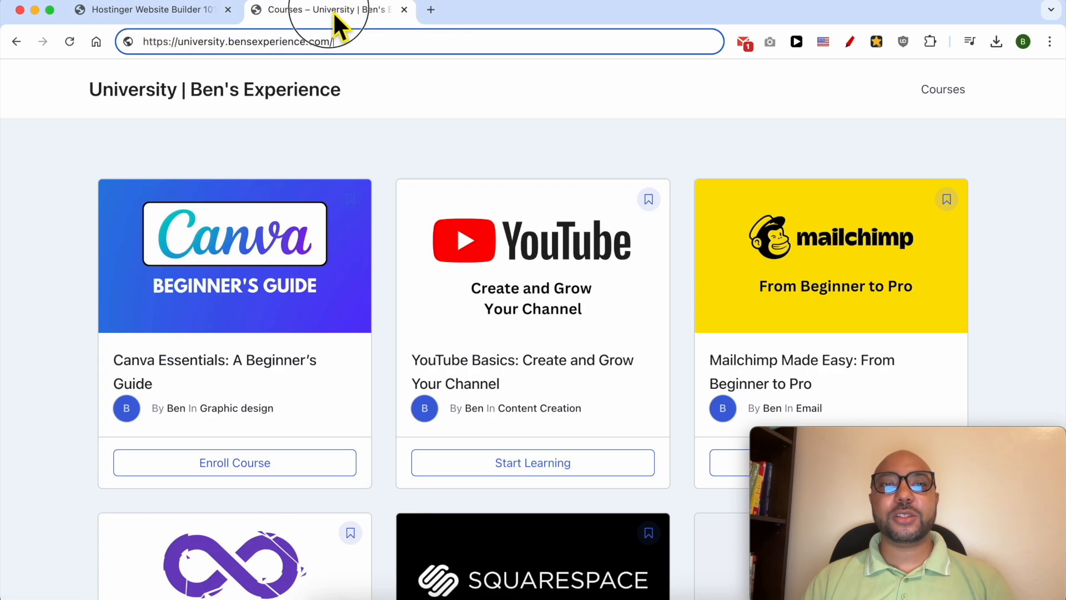
scroll("down", 3)
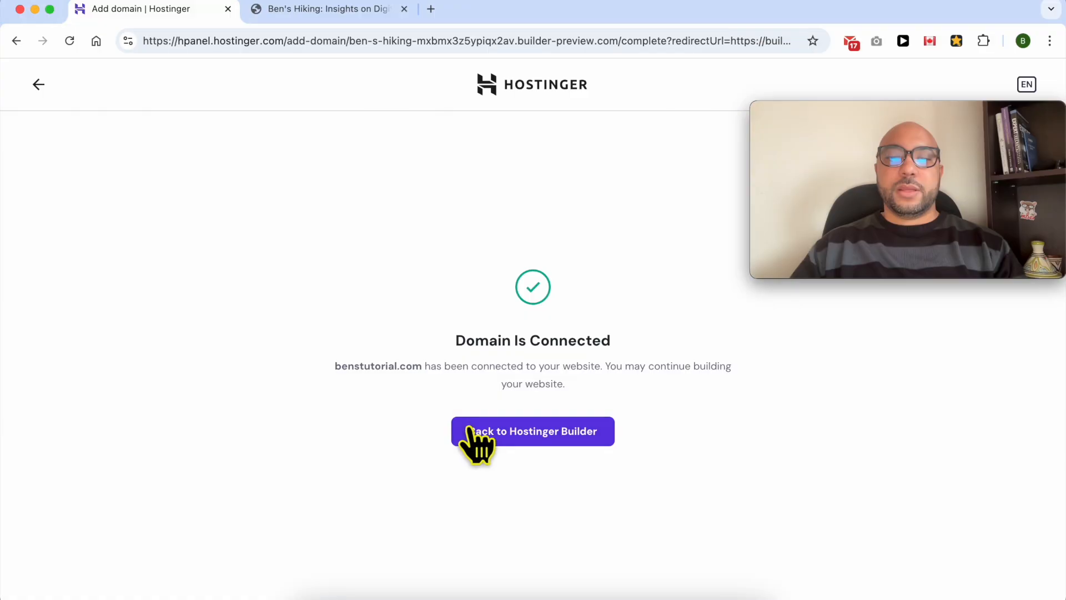
mouse_move(531, 445)
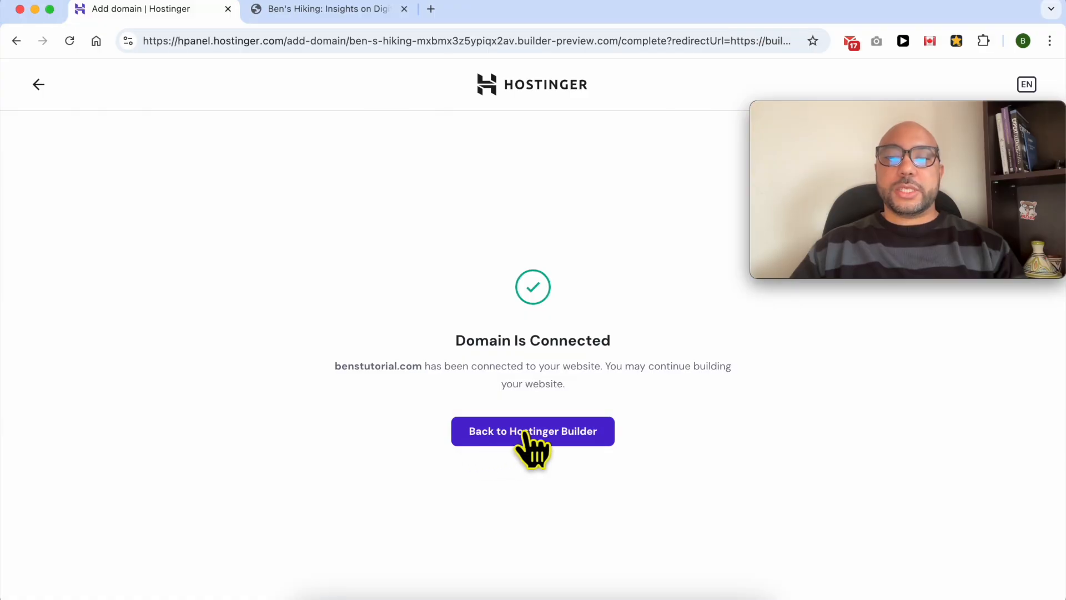
- Return from the Domain Is Connected page to the Hostinger Builder
left_click(532, 431)
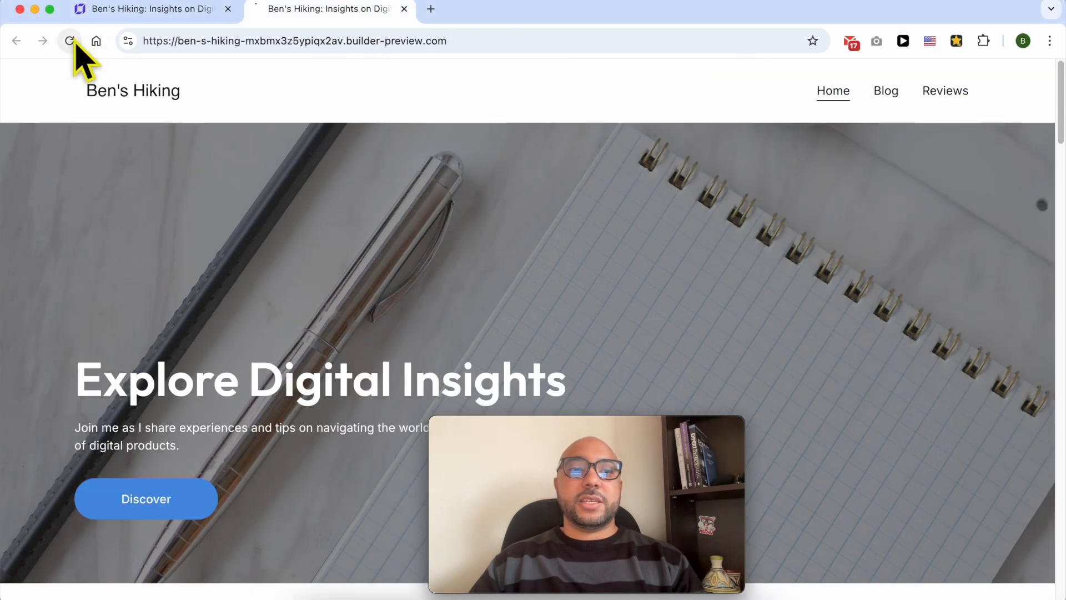
- Reload the site preview and benstutorial.com to check whether the new site replaced the old blog
left_click(272, 41)
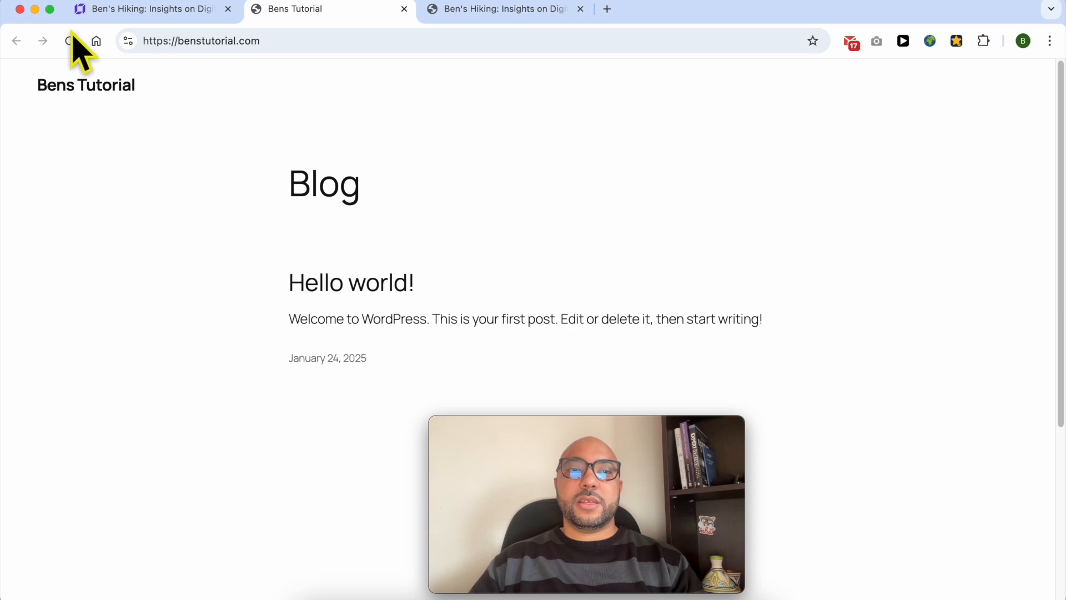
left_click(67, 41)
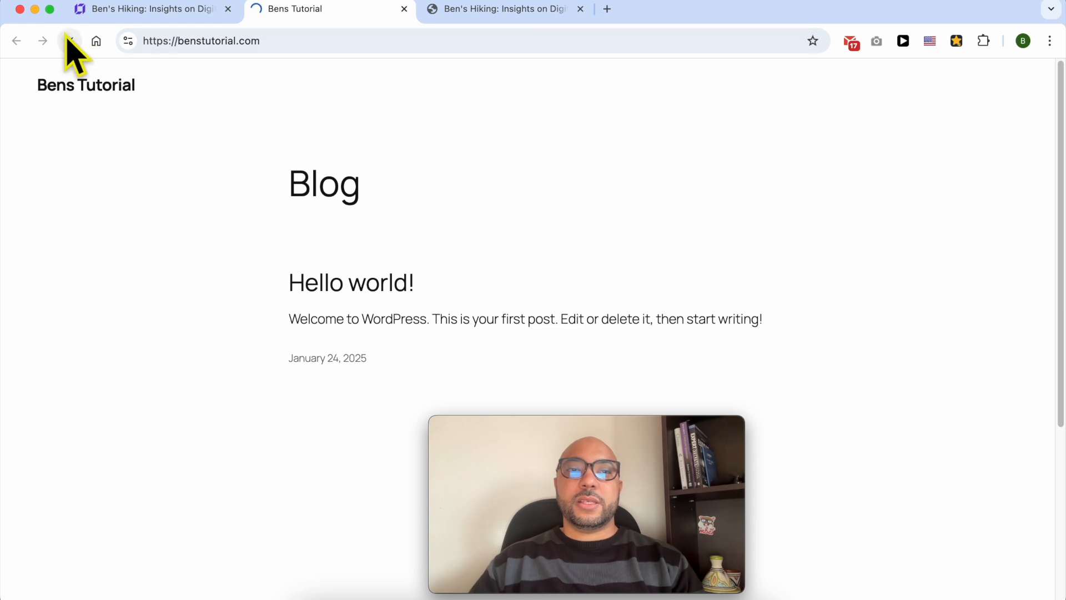
left_click(67, 41)
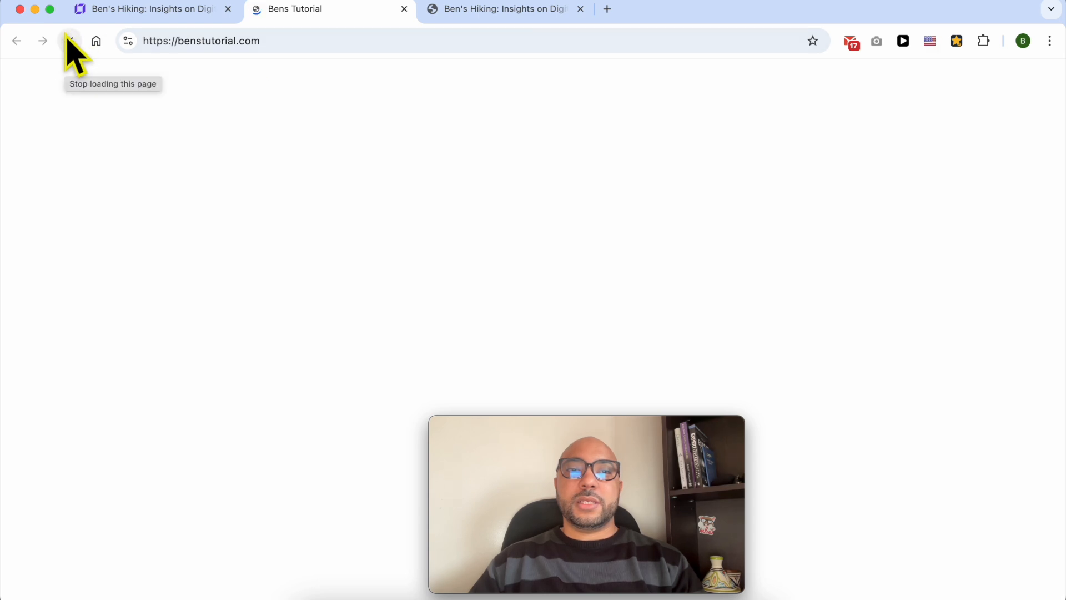